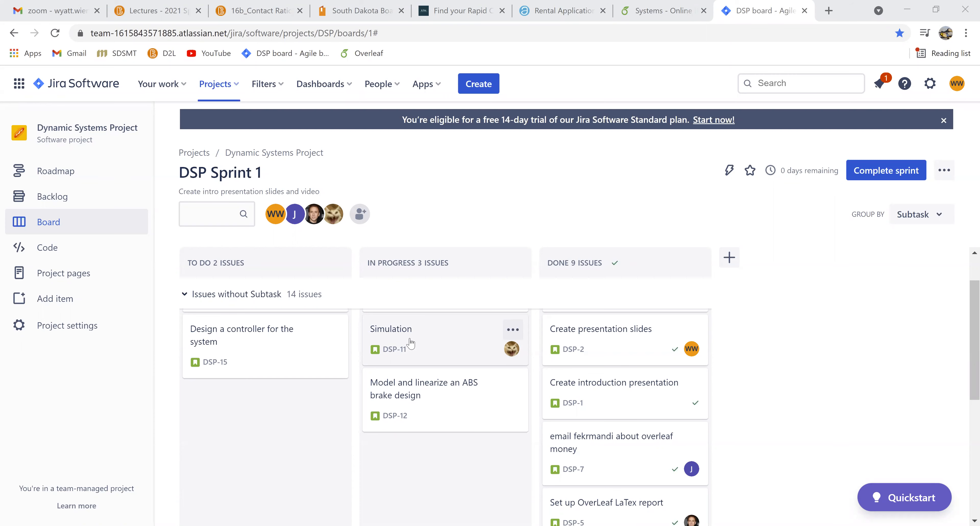
mouse_move(582, 84)
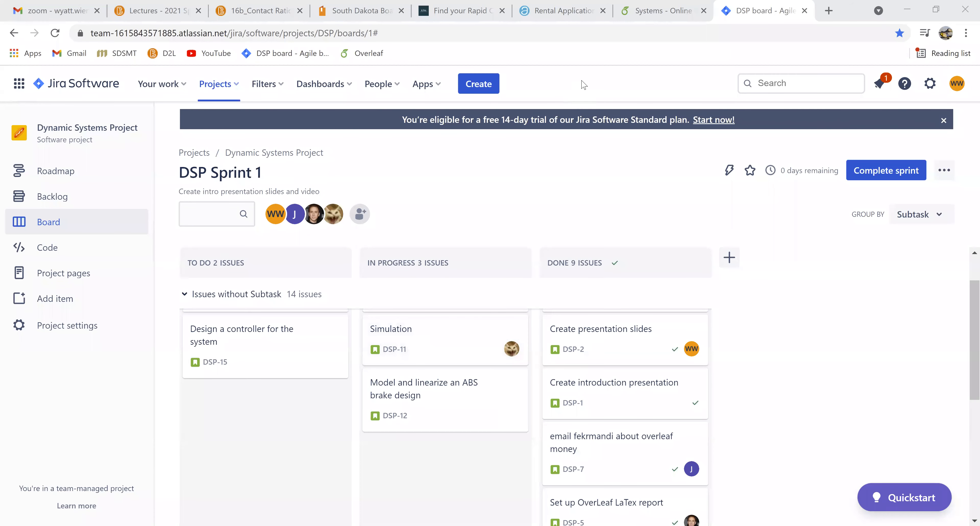
mouse_move(585, 24)
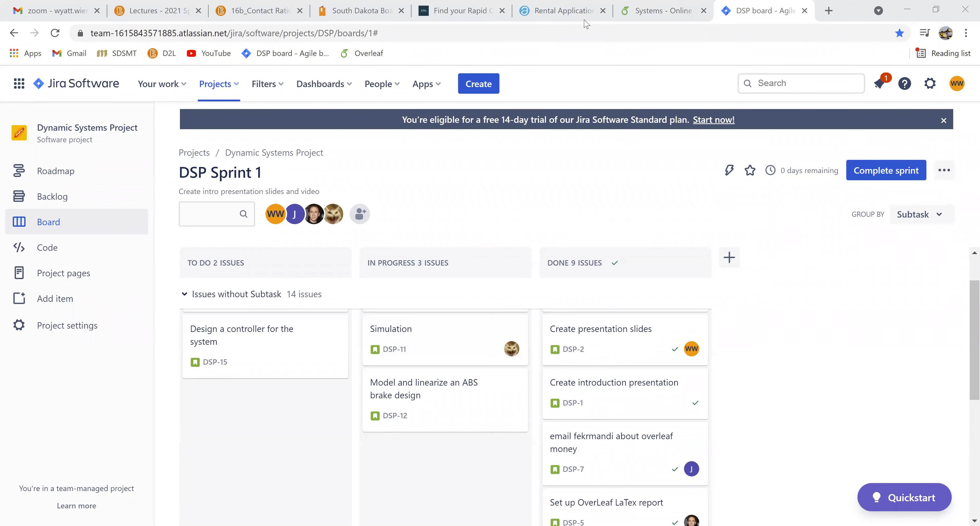